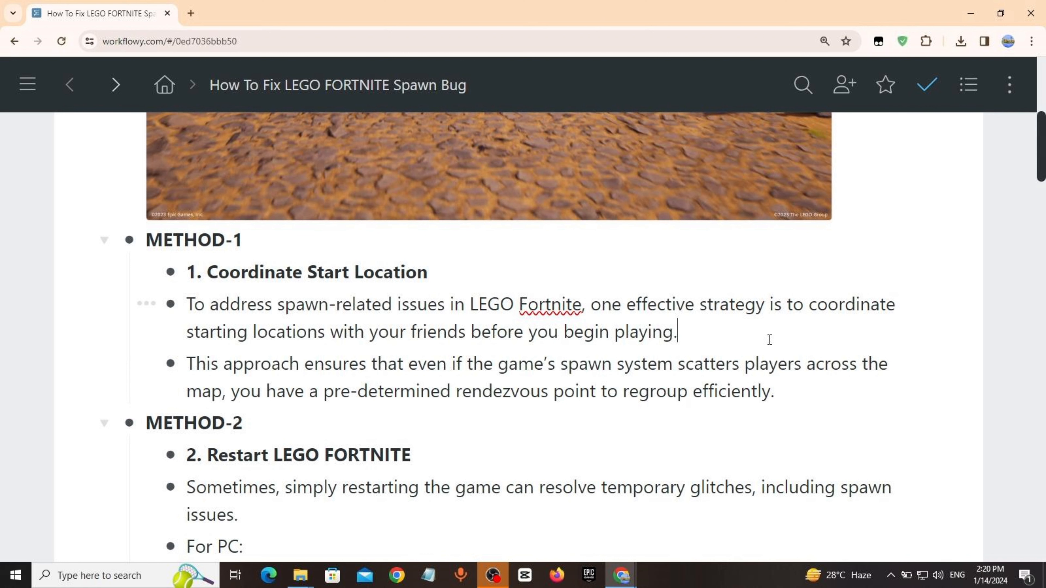
pyautogui.scroll(-3)
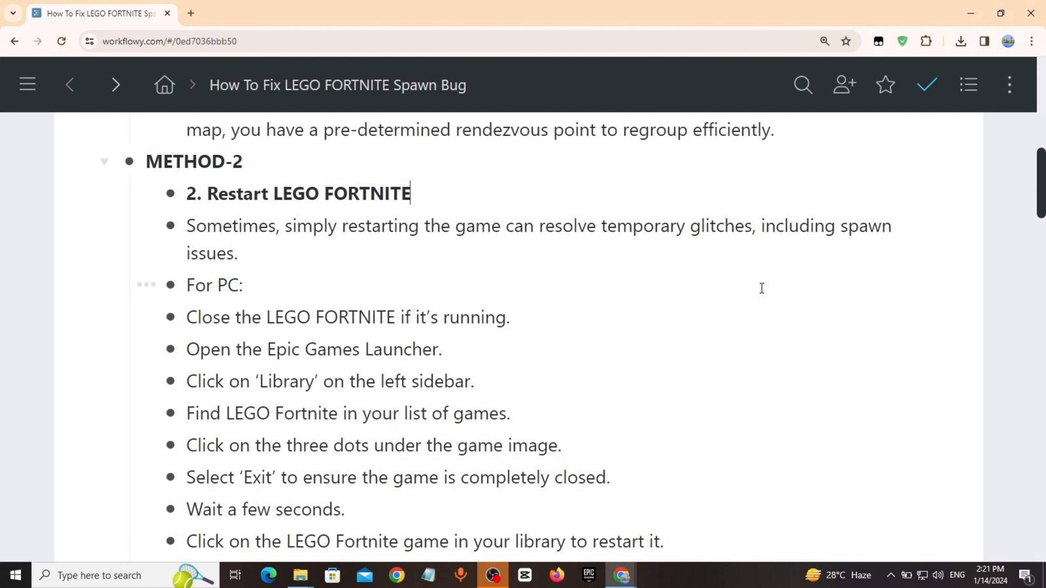
pyautogui.scroll(-3)
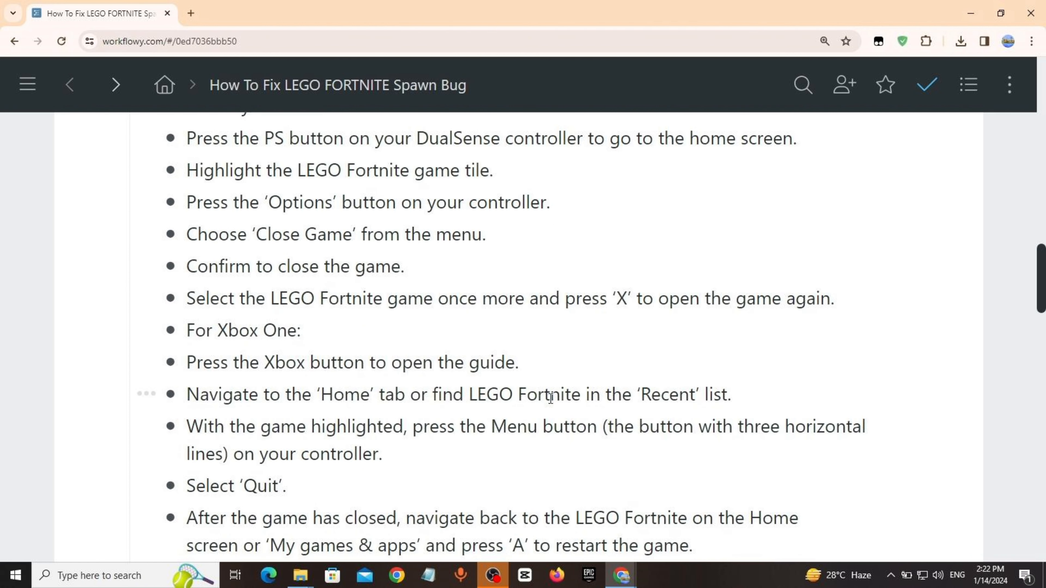
pyautogui.scroll(-3)
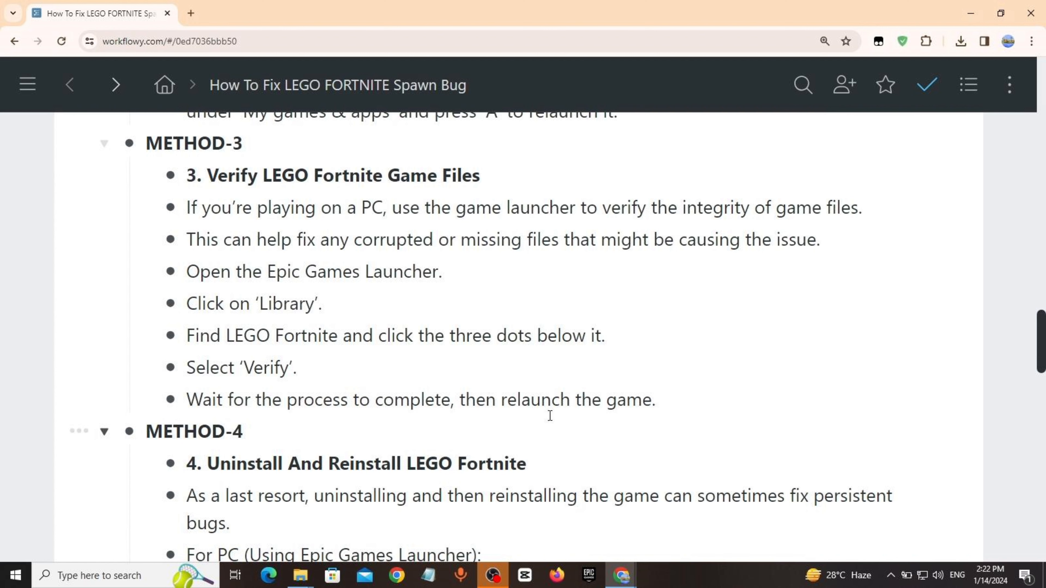
pyautogui.scroll(-3)
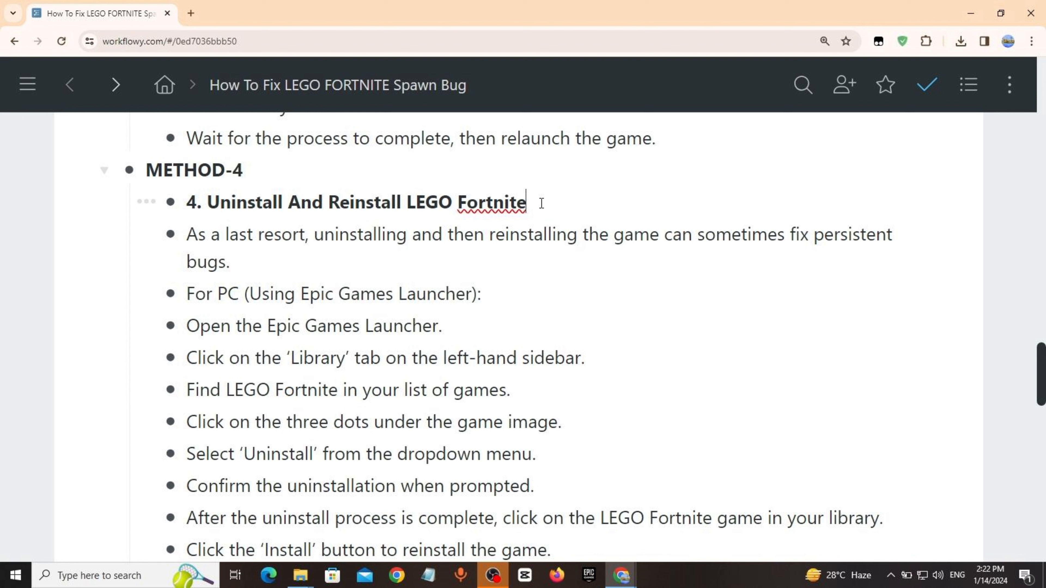
pyautogui.scroll(-3)
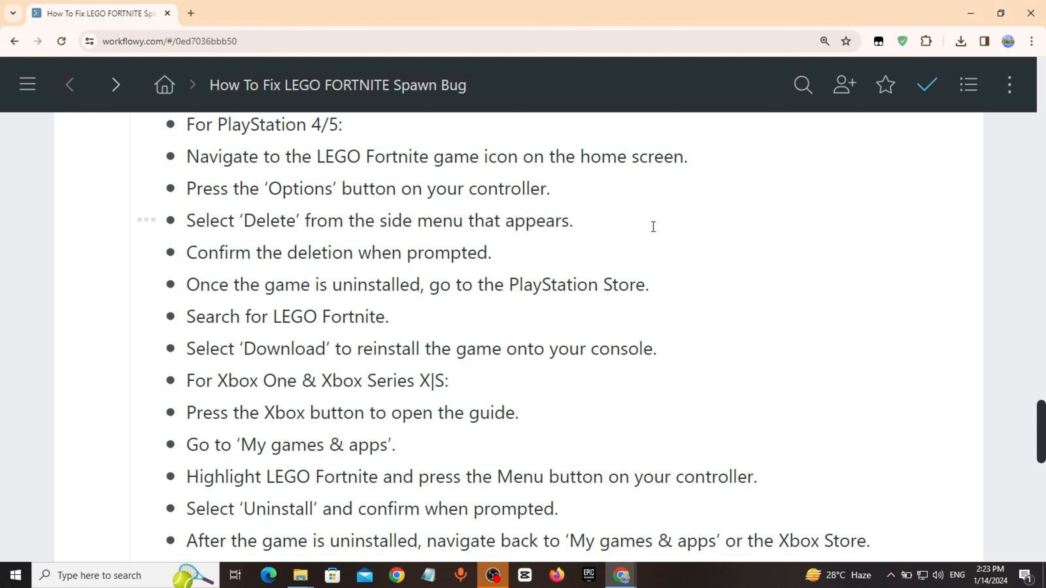
pyautogui.scroll(-3)
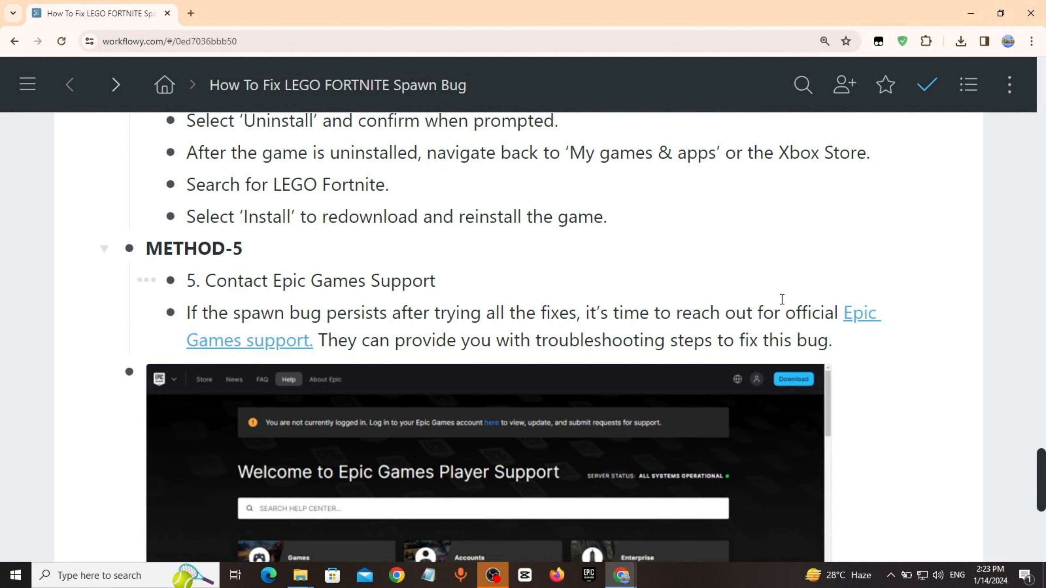